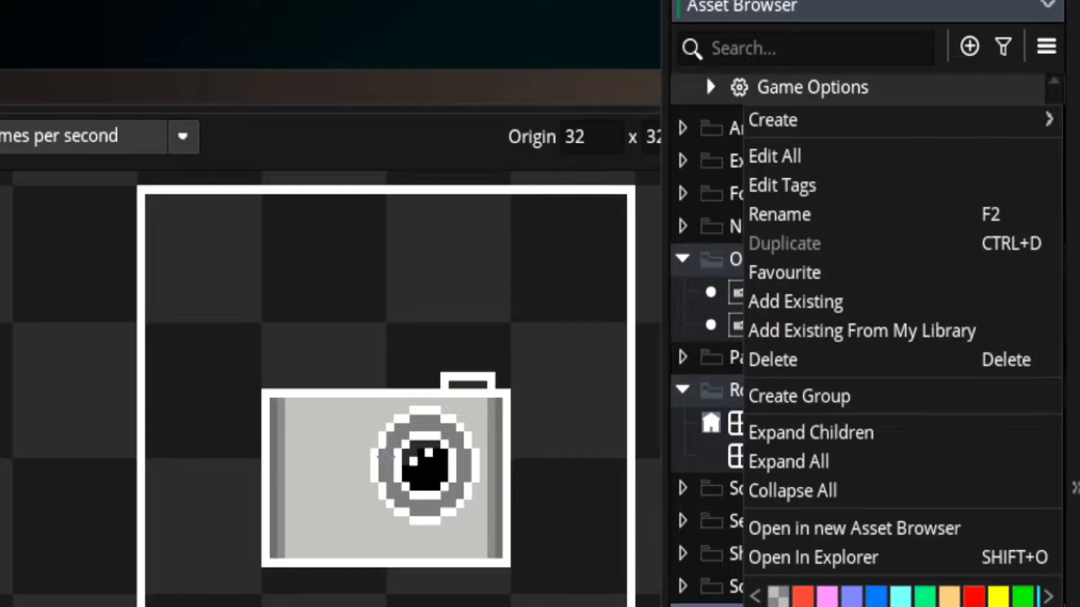
Open Obj_cam's editor, showing its Step event set-direction and speed-20 actions
click(773, 120)
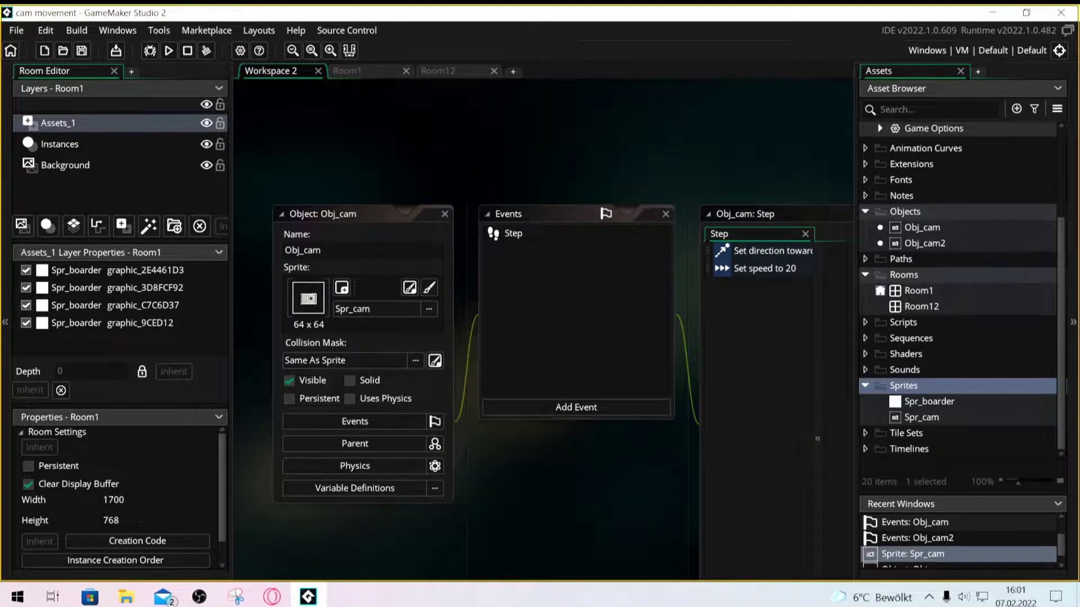
Review Obj_cam's Step actions aiming at mouse_x, mouse_y at speed 20, then run the game
click(576, 407)
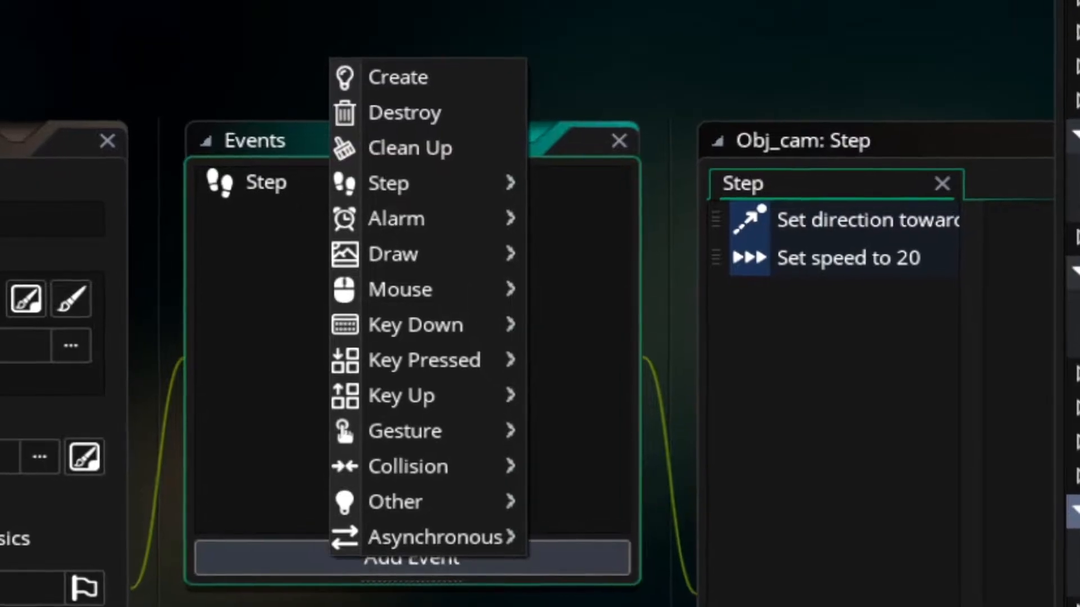
mouse_move(421, 183)
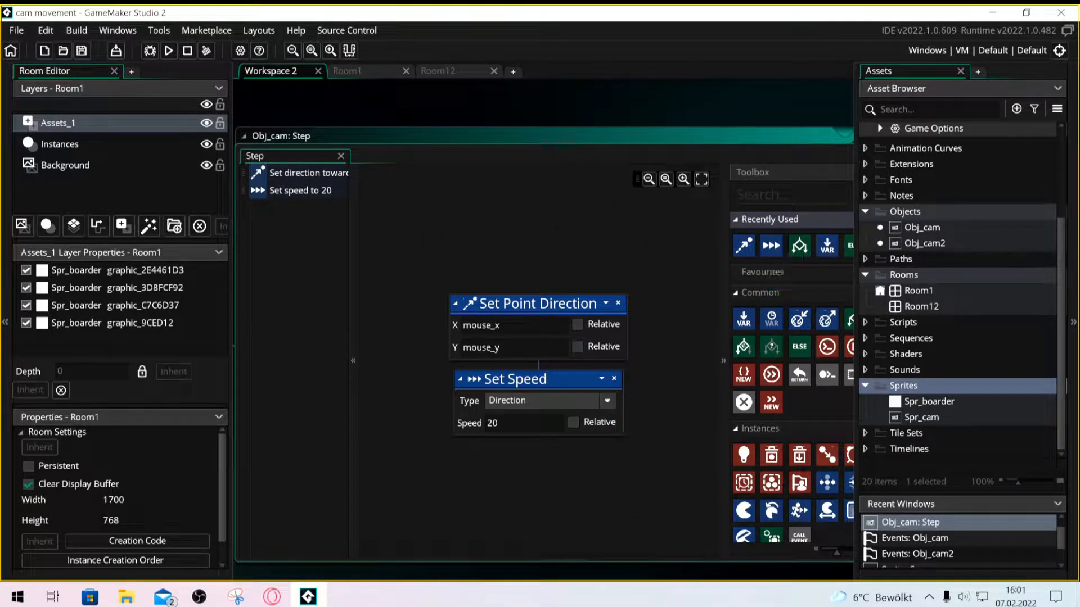
click(508, 324)
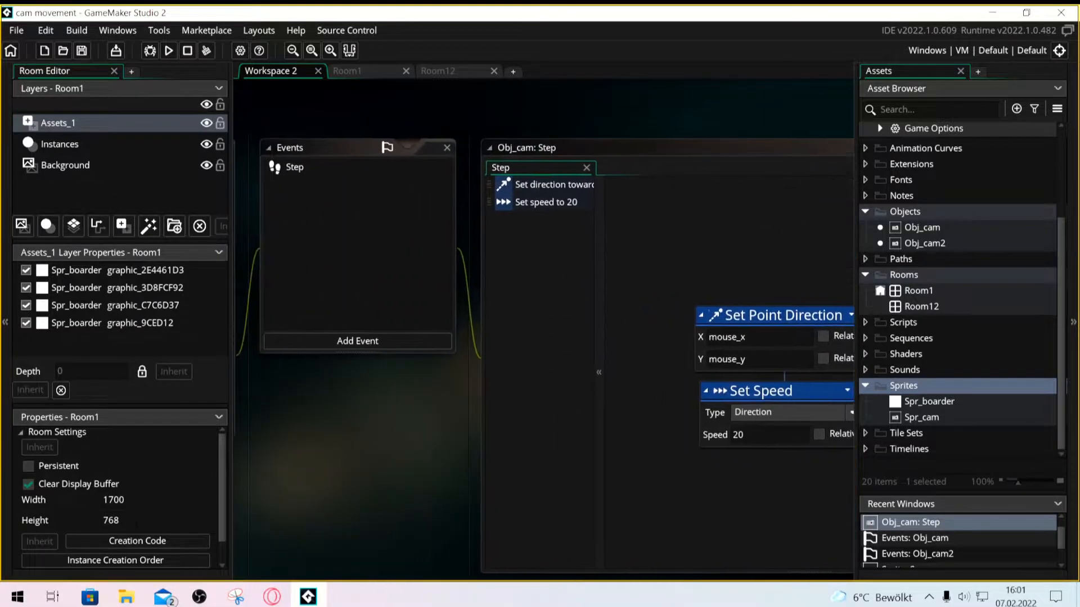
click(168, 52)
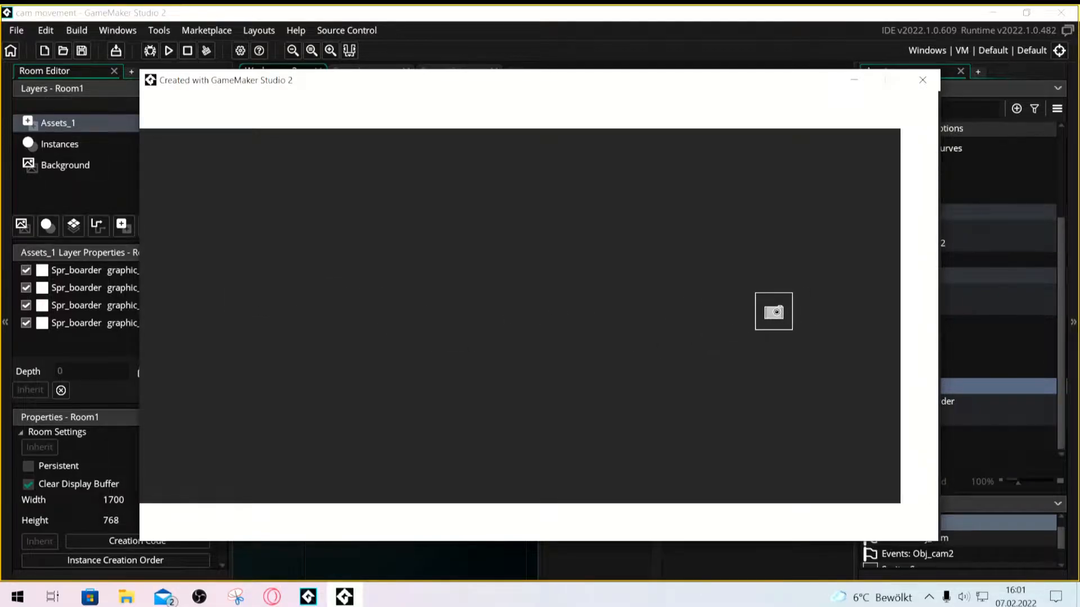
Close the game, untick Visible on Obj_cam, and close the second test run
click(922, 80)
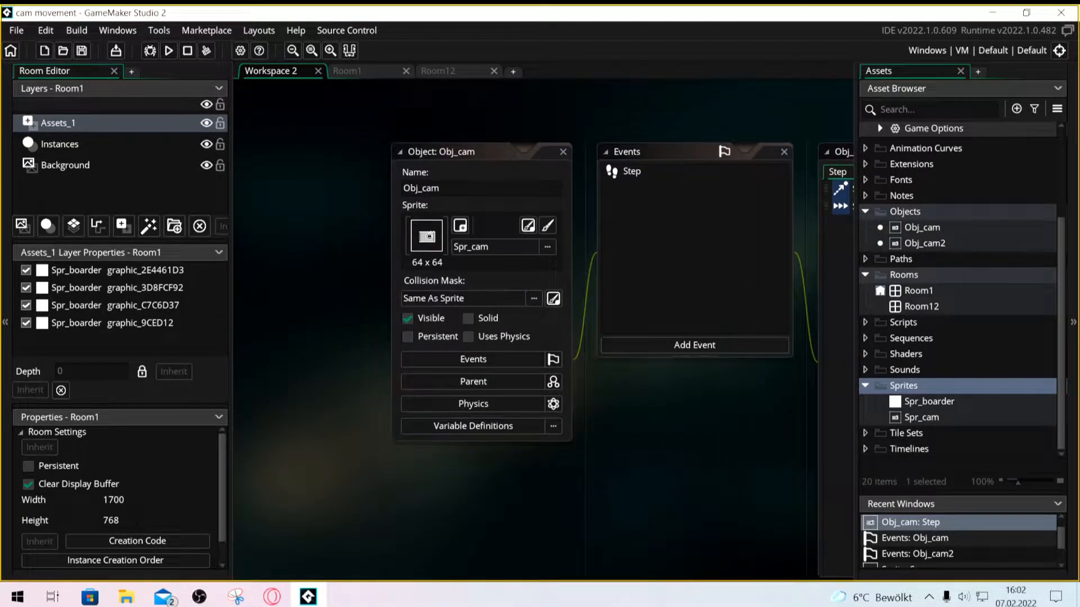
click(407, 318)
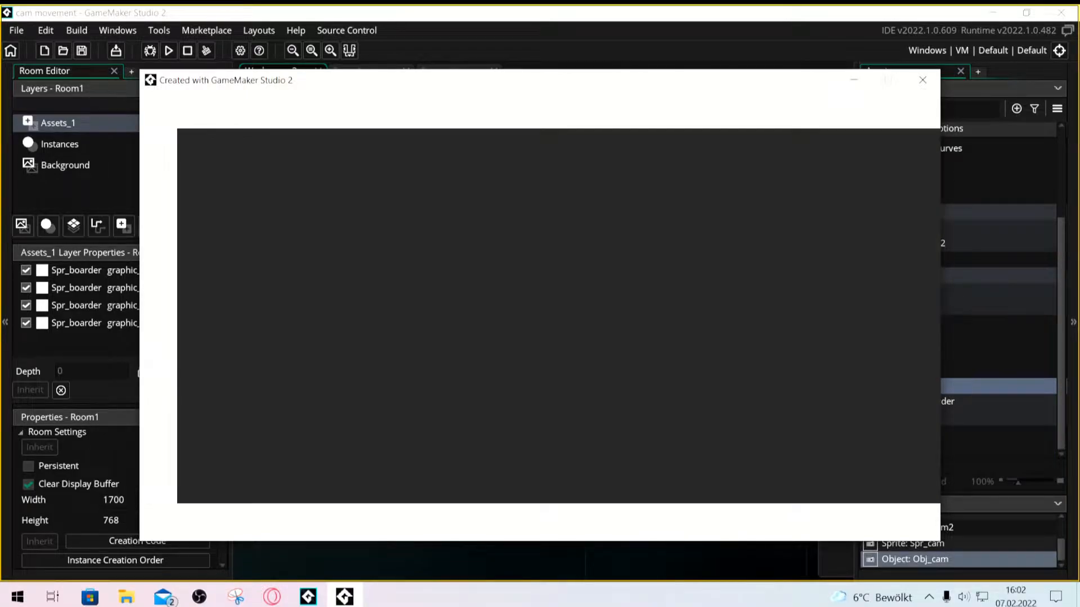
click(921, 80)
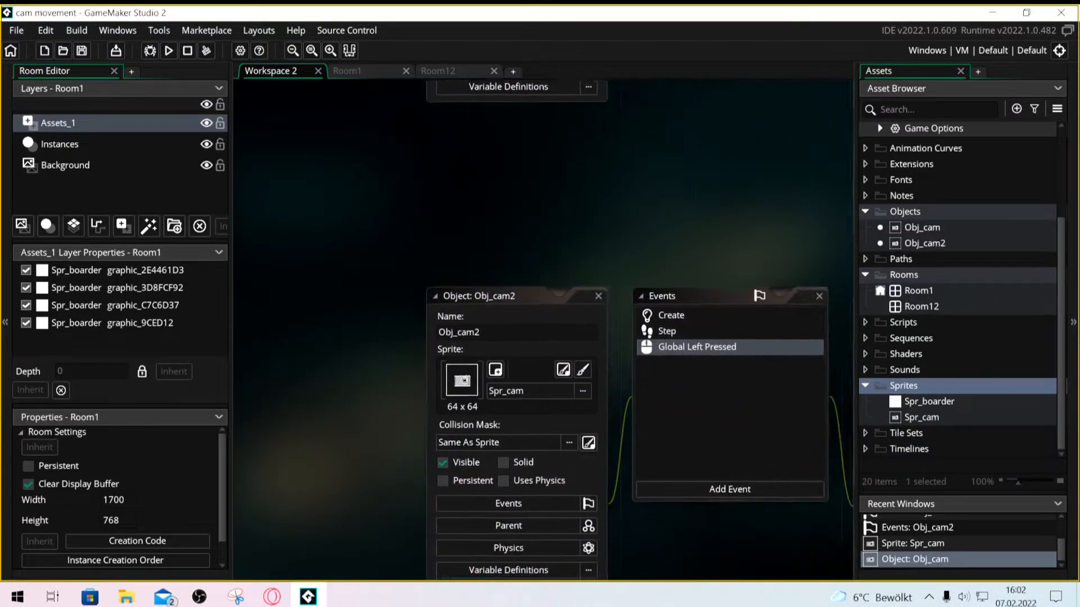
Make Obj_cam2's Step aim at (300, 350) when side is 0, (1400, 350) when 1
double_click(696, 346)
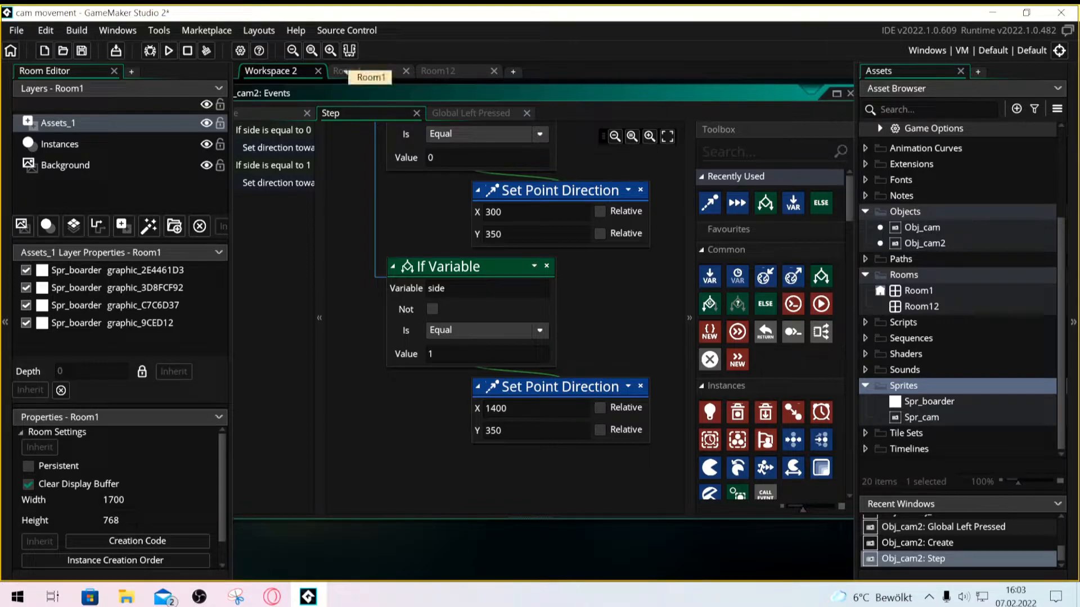
click(367, 77)
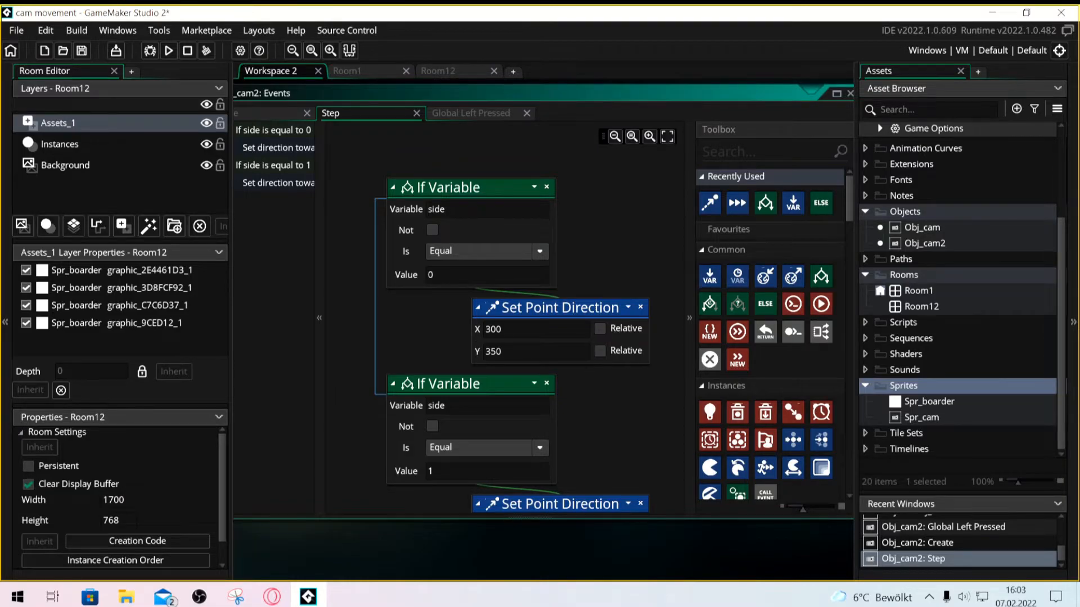
Make Global Left Pressed toggle side between 0 and 1, put Room12 first, and run
click(470, 113)
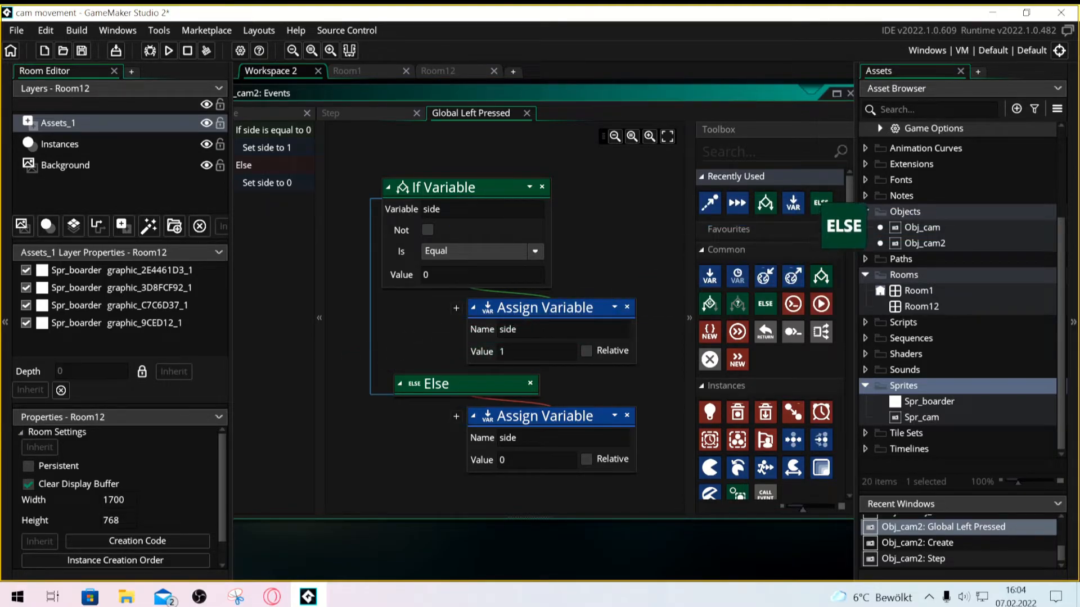
mouse_move(793, 202)
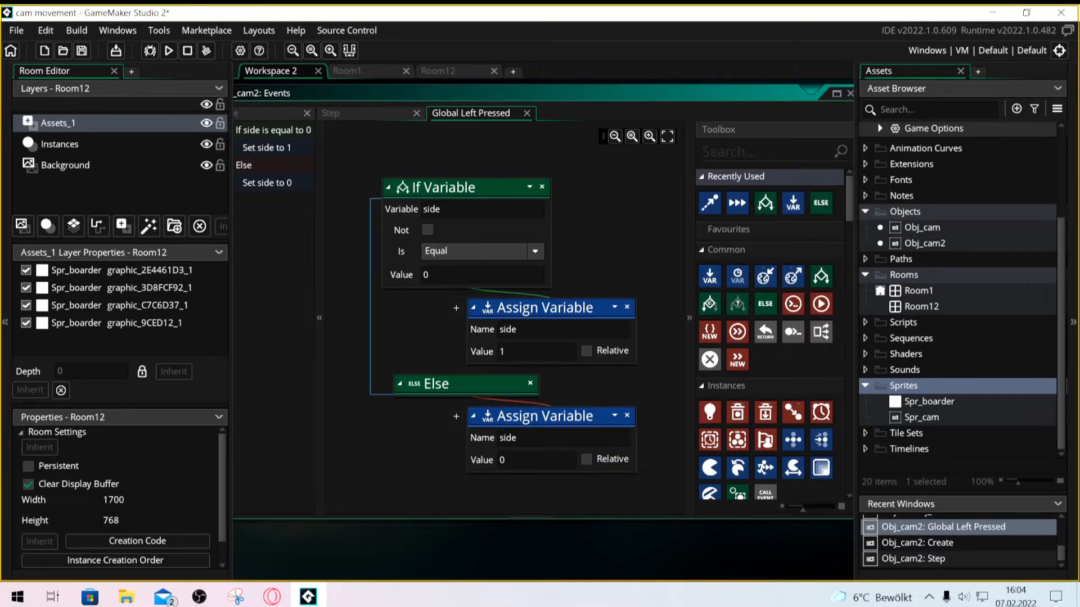
click(168, 51)
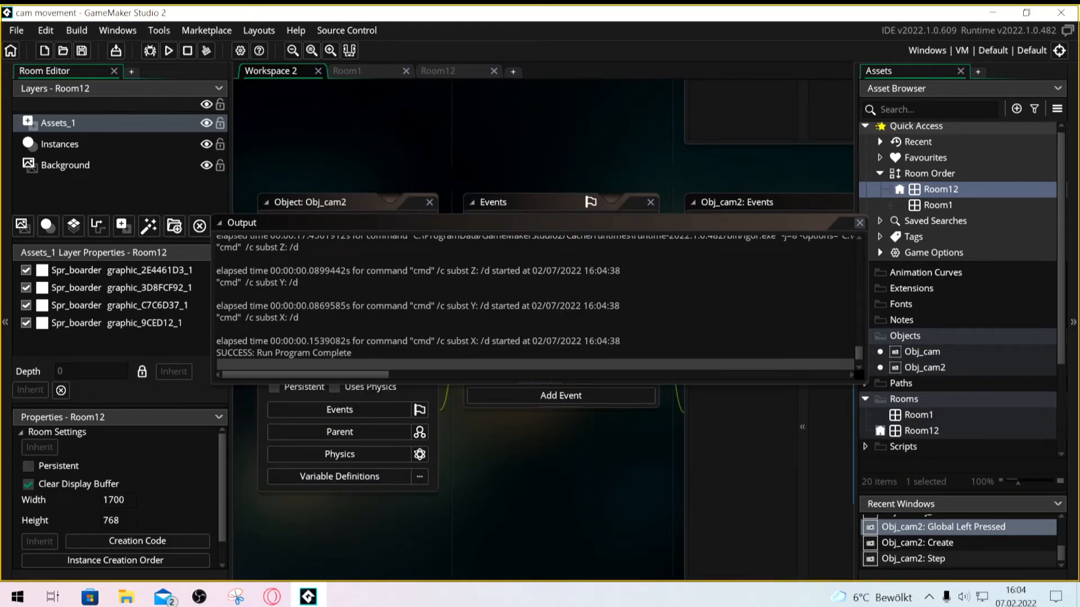
Close the Output panel, make Obj_cam2 invisible, and start another test build
click(860, 222)
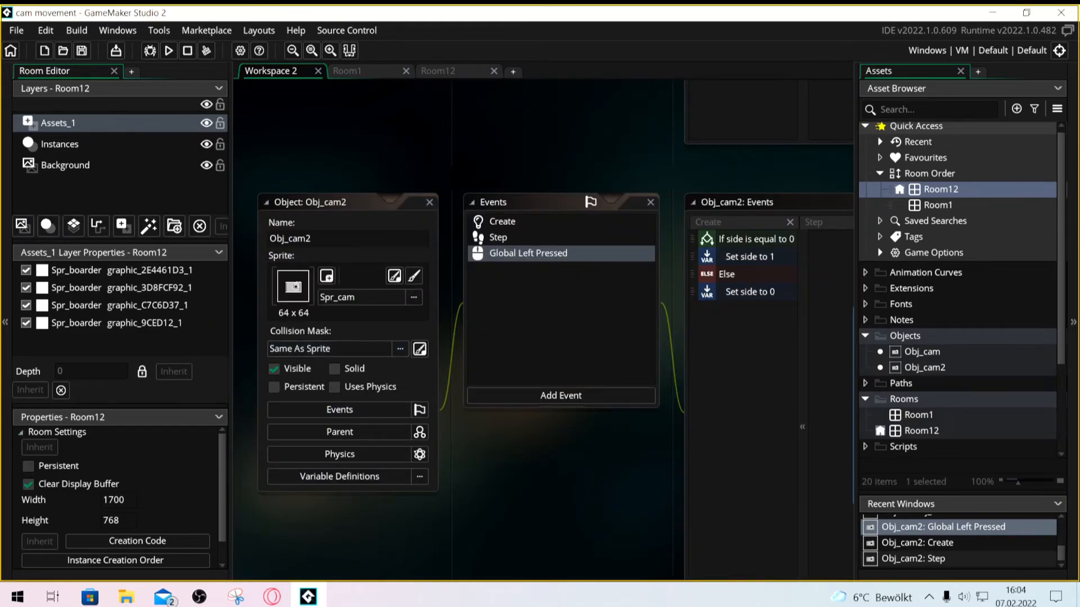
click(274, 369)
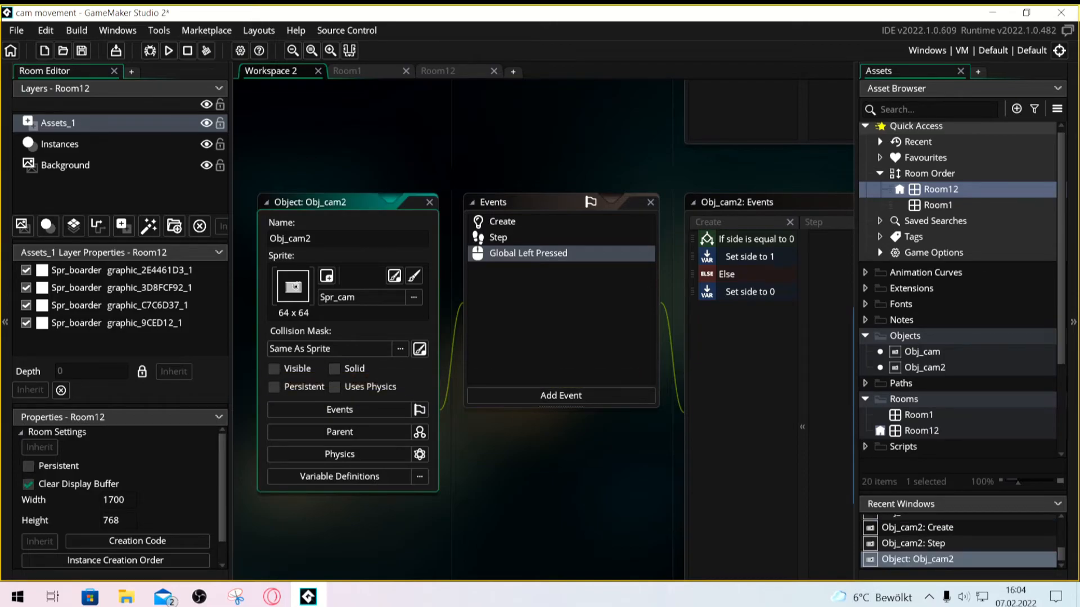
click(169, 50)
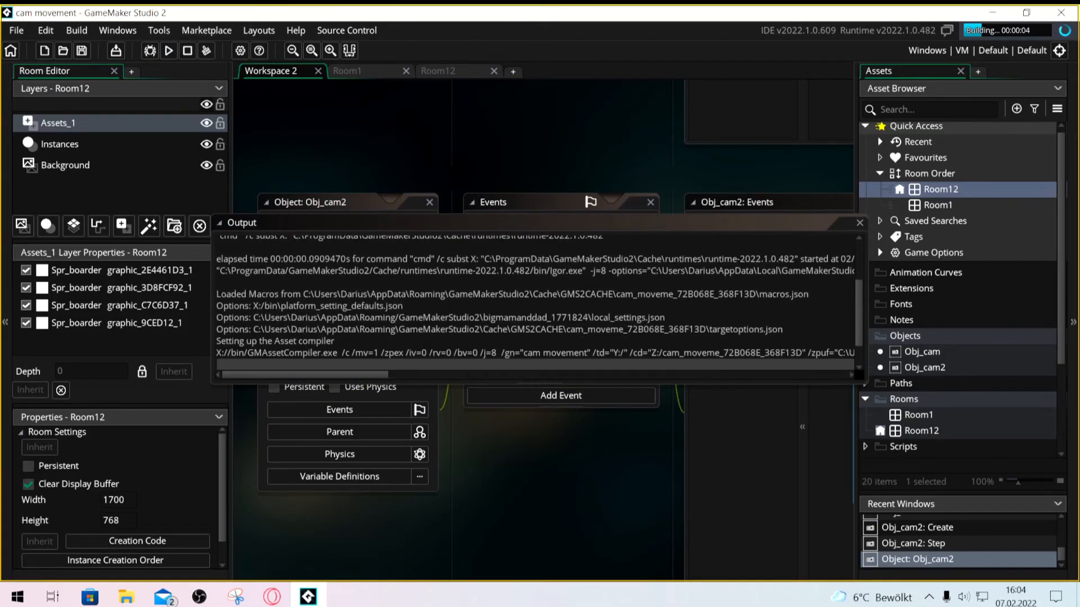